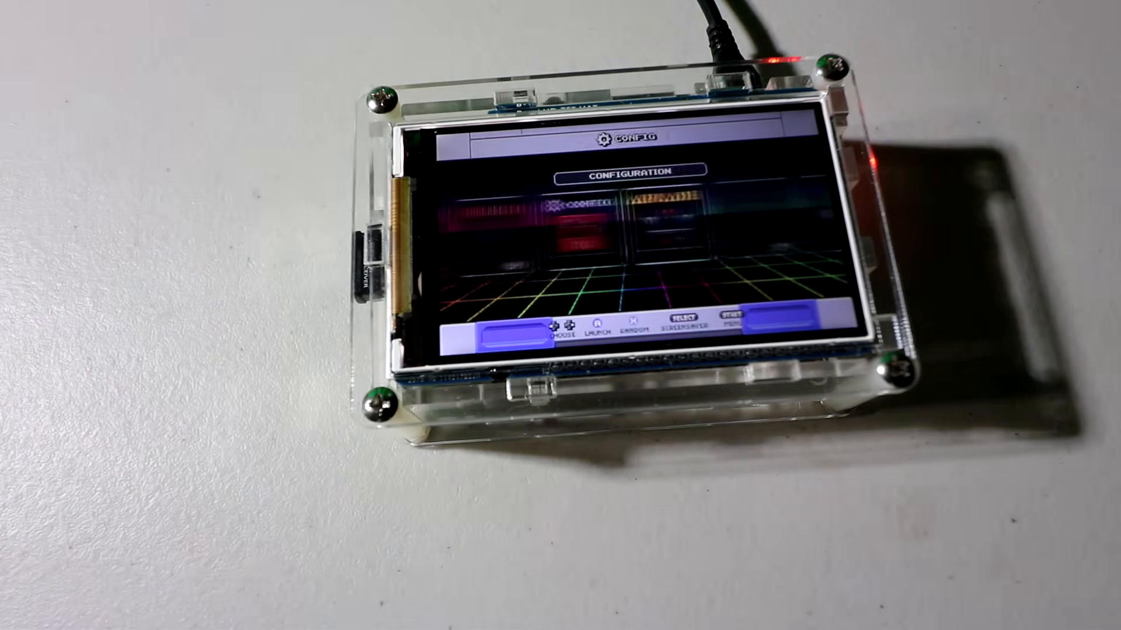
pyautogui.hscroll(3)
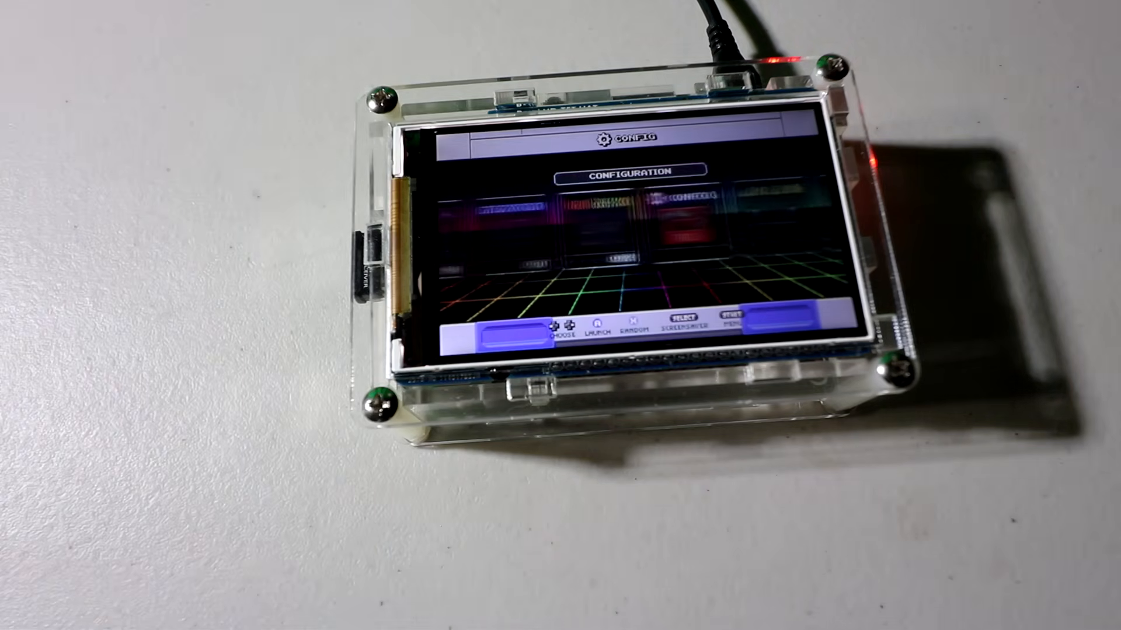